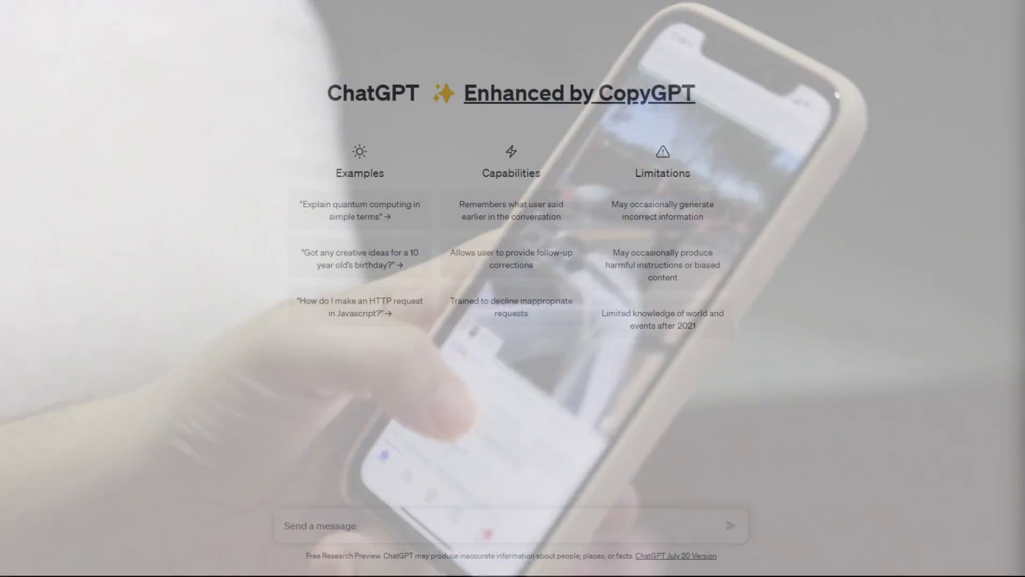
Step: Ask ChatGPT for 100 motivational quotes about life journey, work and dreams
{"action": "type", "text": "give me"}
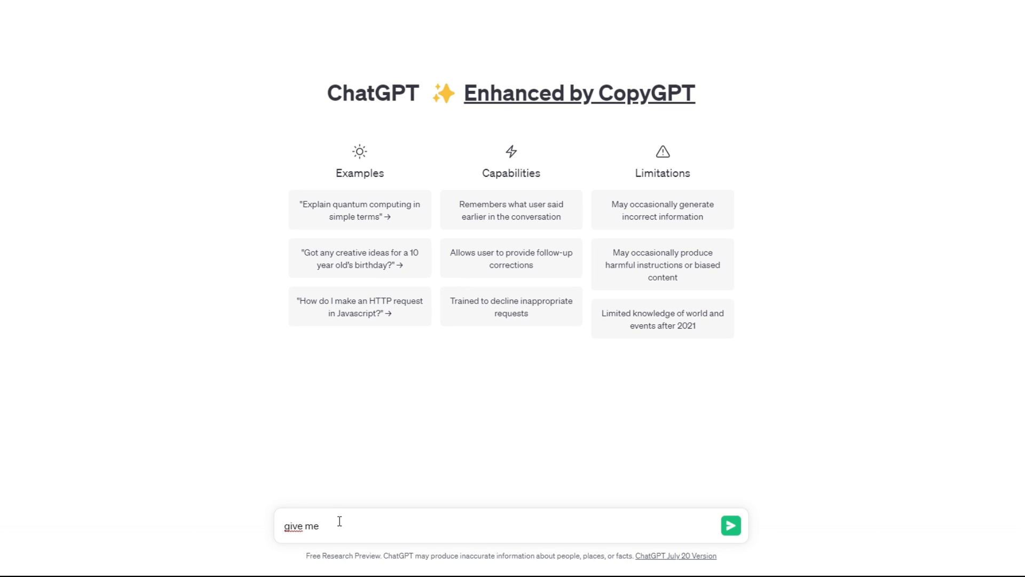
{"action": "type", "text": "100 motivo"}
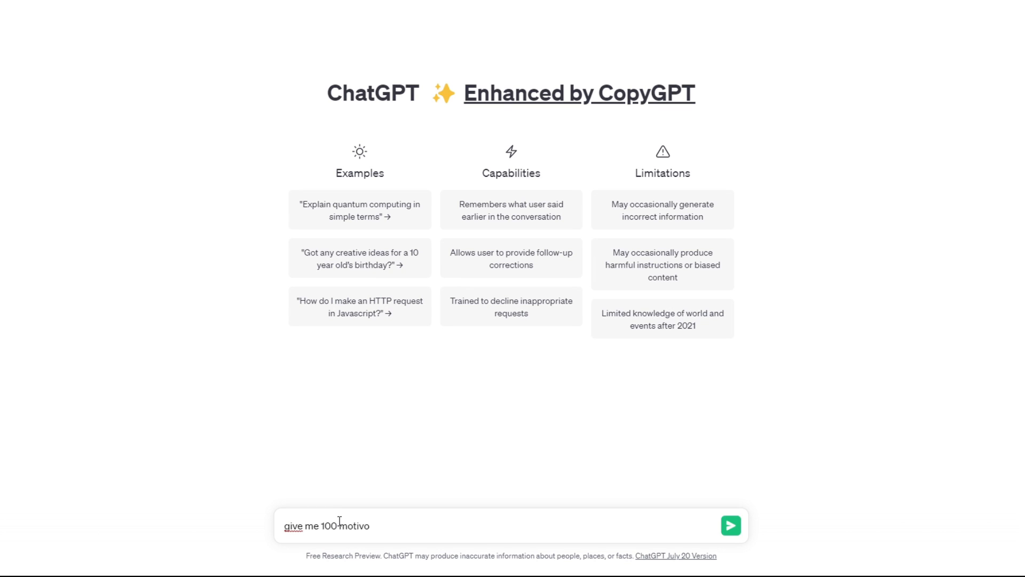
{"action": "type", "text": "cional quotes"}
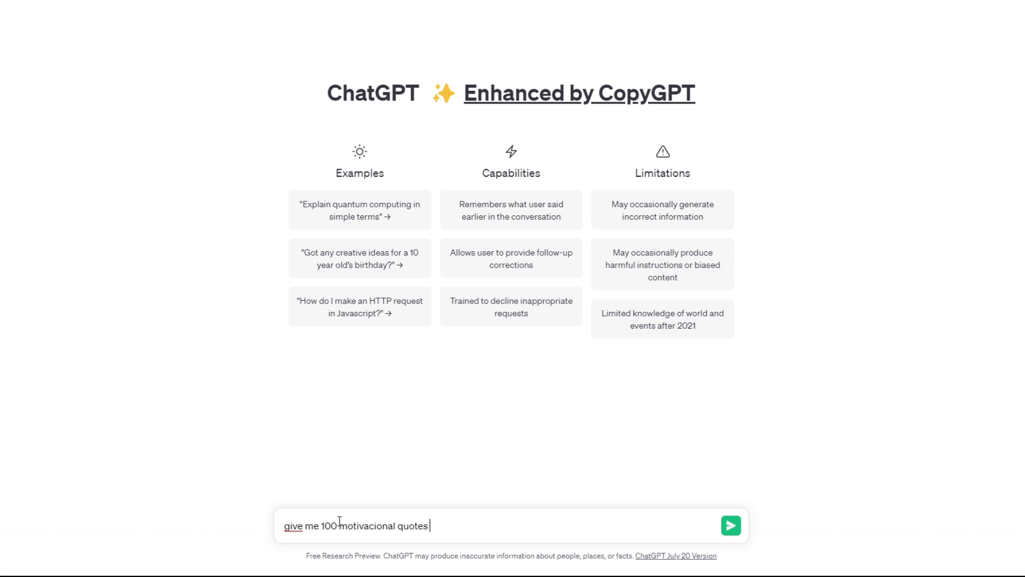
{"action": "type", "text": "about"}
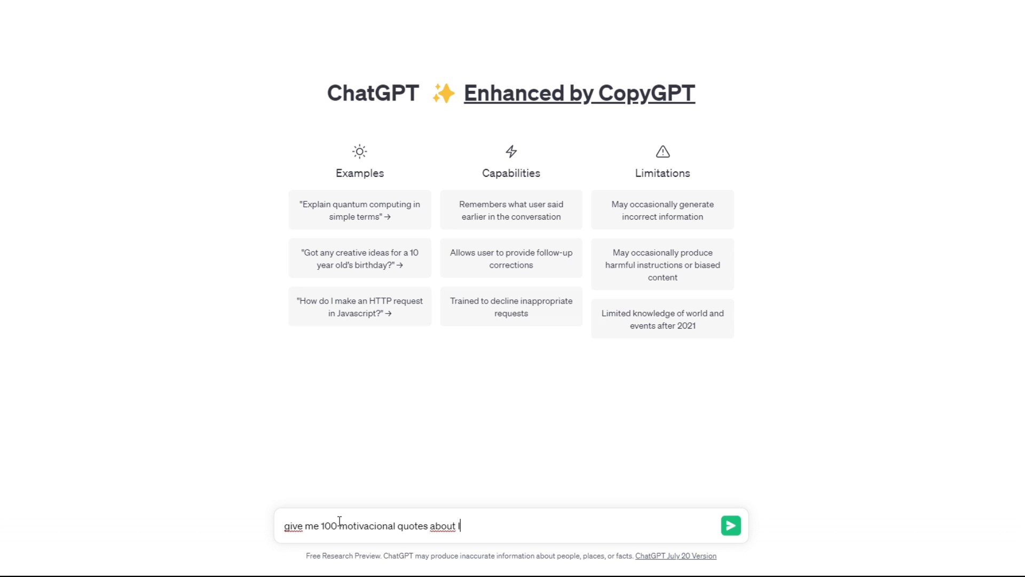
{"action": "type", "text": "life journey, work and dream"}
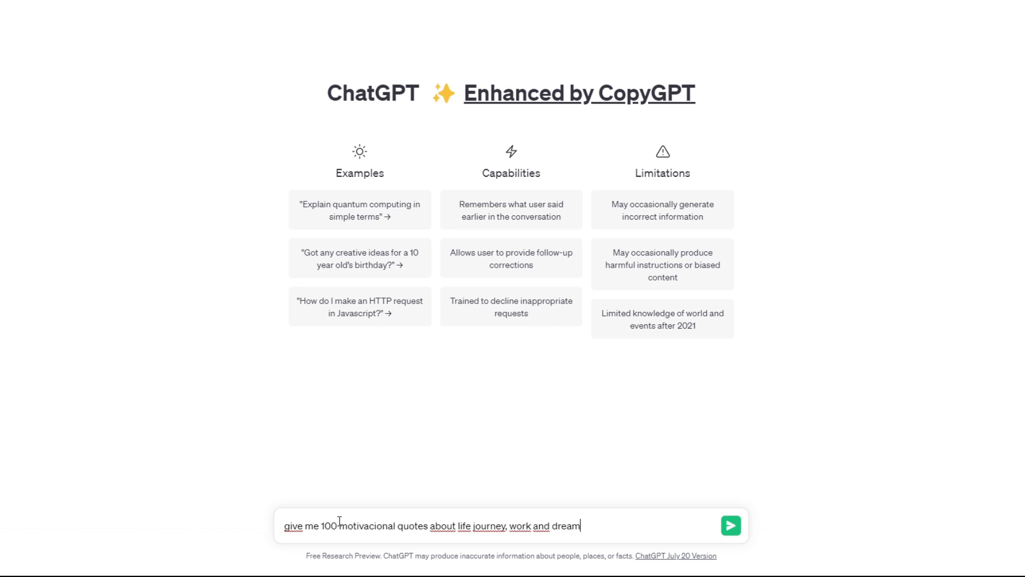
{"action": "left_click", "coordinate": [731, 525]}
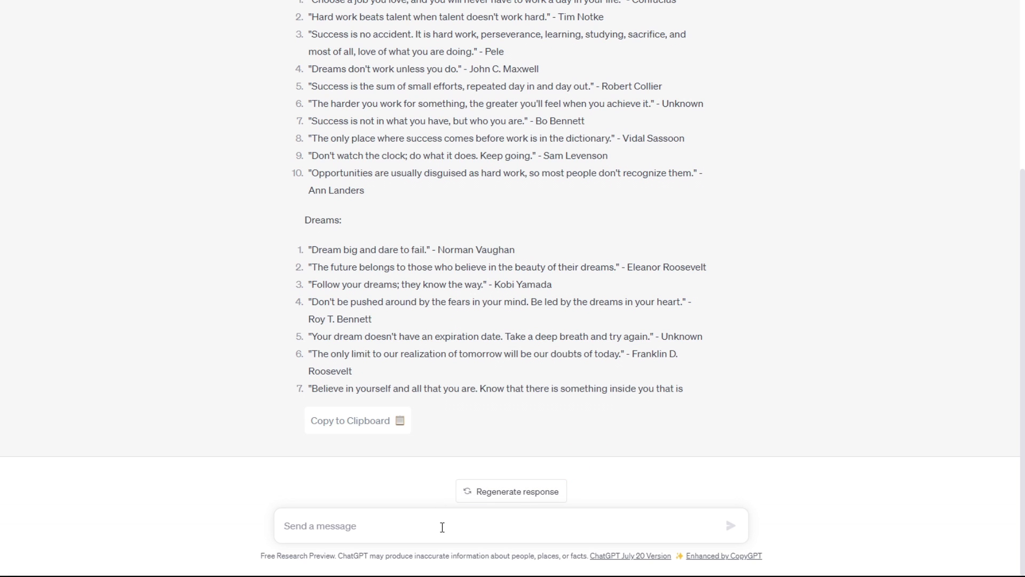
Step: Ask for the quotes renumbered 1 to 100 and let the list finish generating
{"action": "type", "text": "make them 1 to 100 without"}
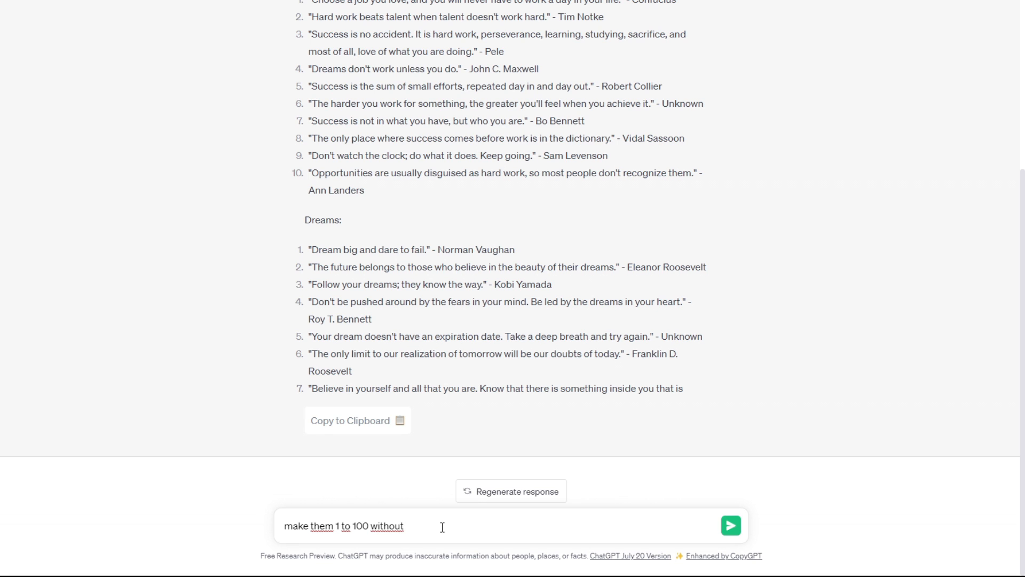
{"action": "left_click", "coordinate": [730, 526]}
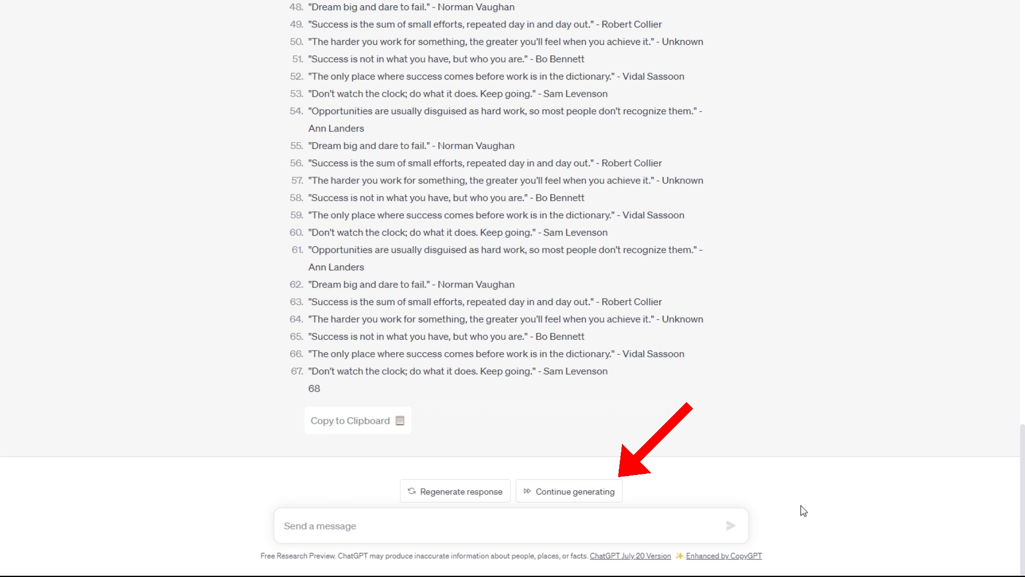
{"action": "left_click", "coordinate": [568, 490]}
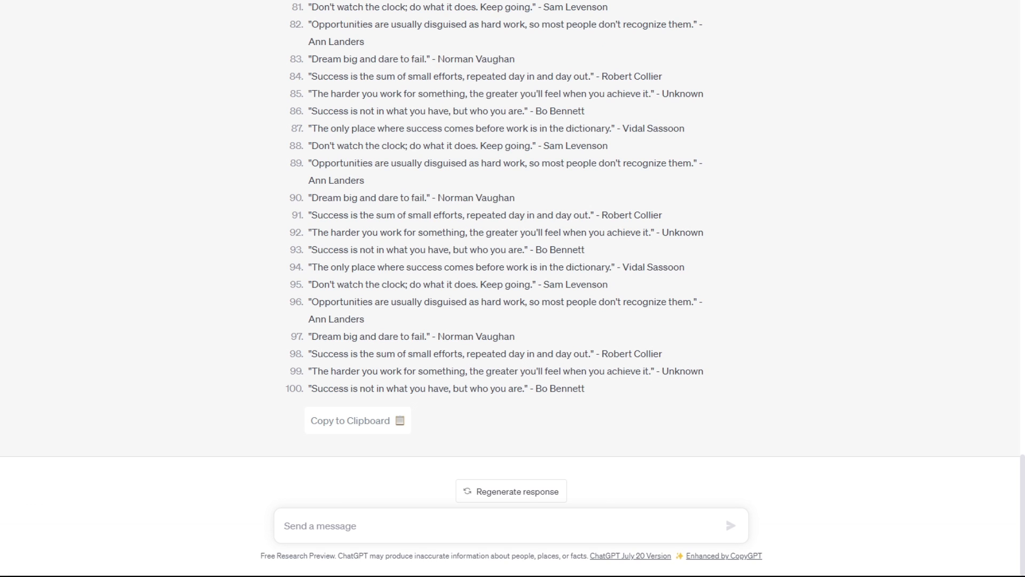
Step: Ask for a table of the 100 quotes with columns: 1st the quote, 2nd the author
{"action": "type", "text": "make"}
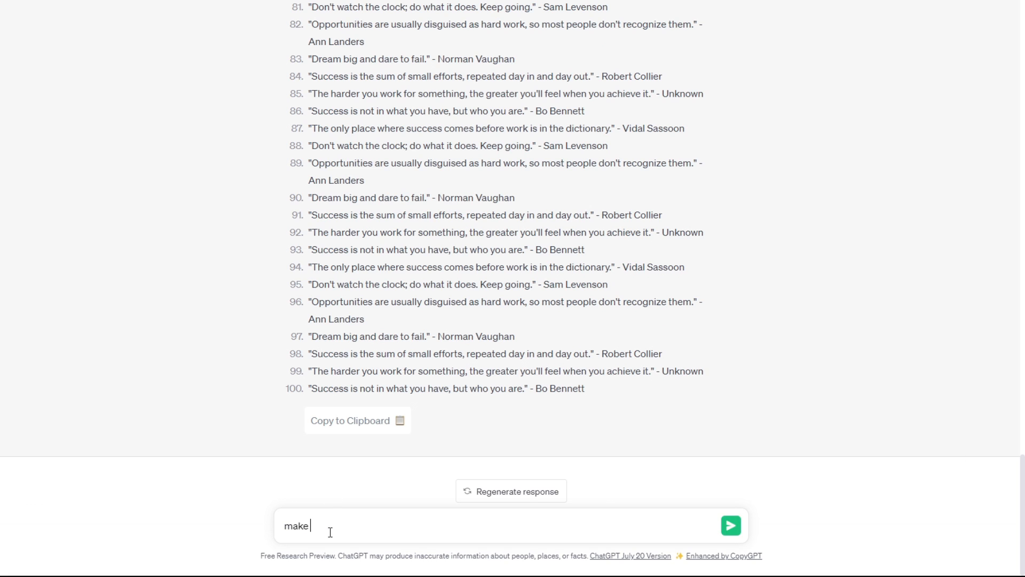
{"action": "type", "text": "a table with these"}
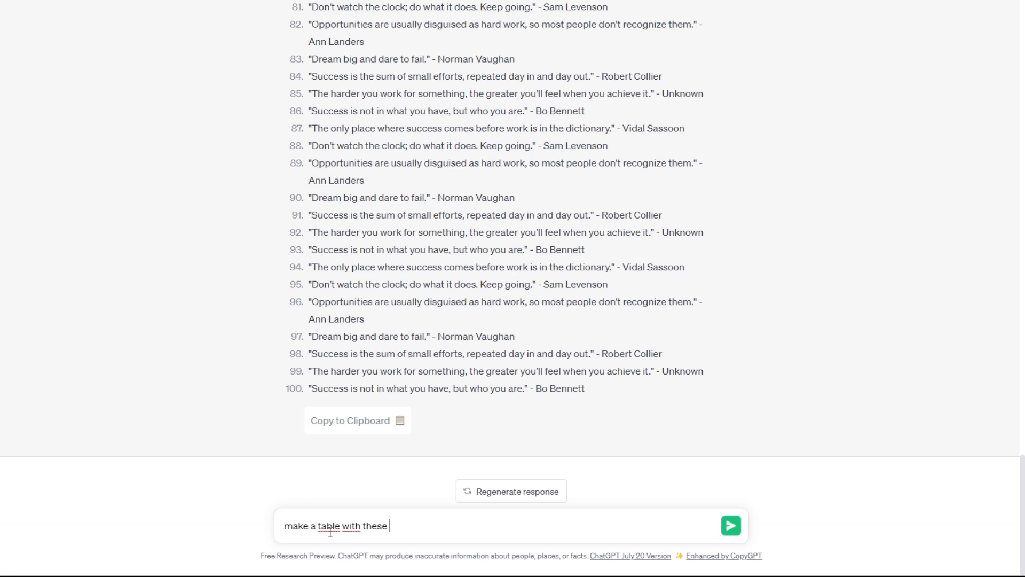
{"action": "type", "text": "100 quotes a"}
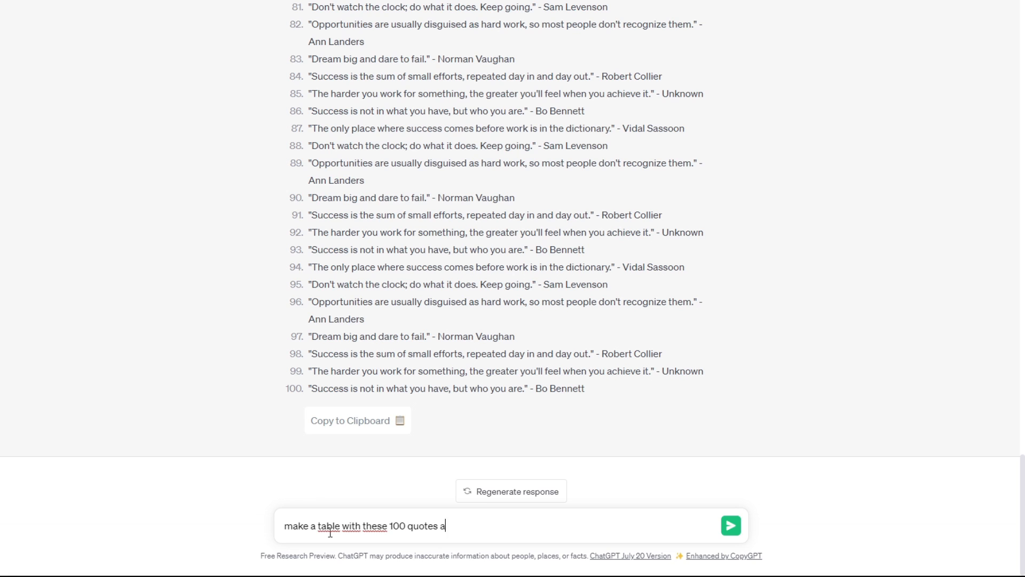
{"action": "type", "text": "nd the columns:"}
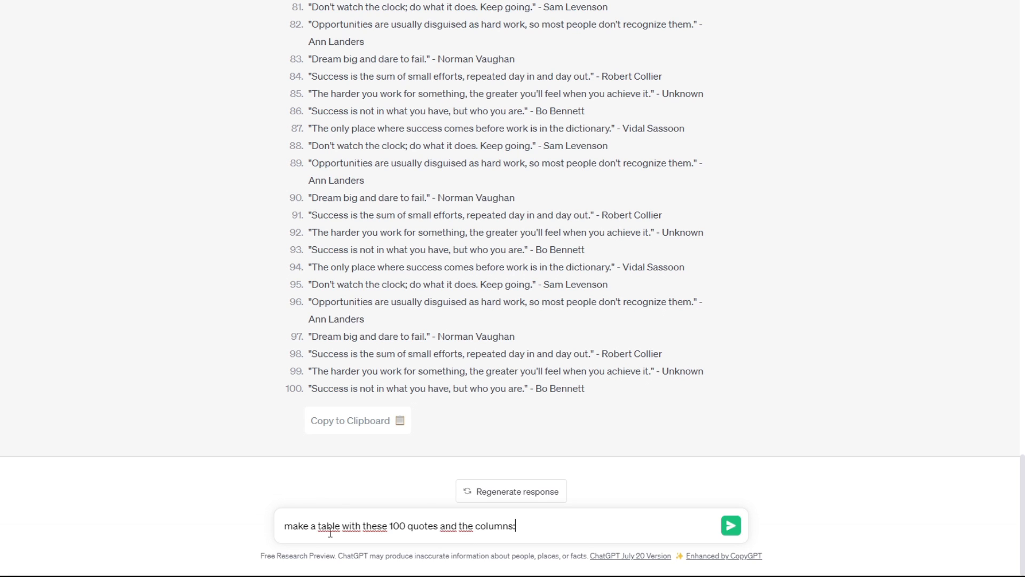
{"action": "type", "text": "1st - the quote"}
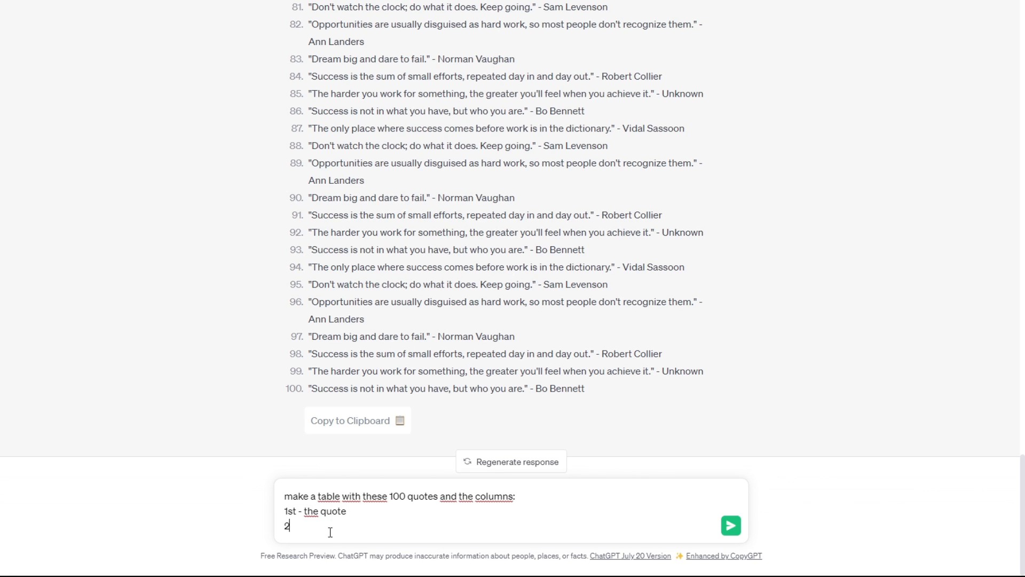
{"action": "left_click", "coordinate": [731, 526]}
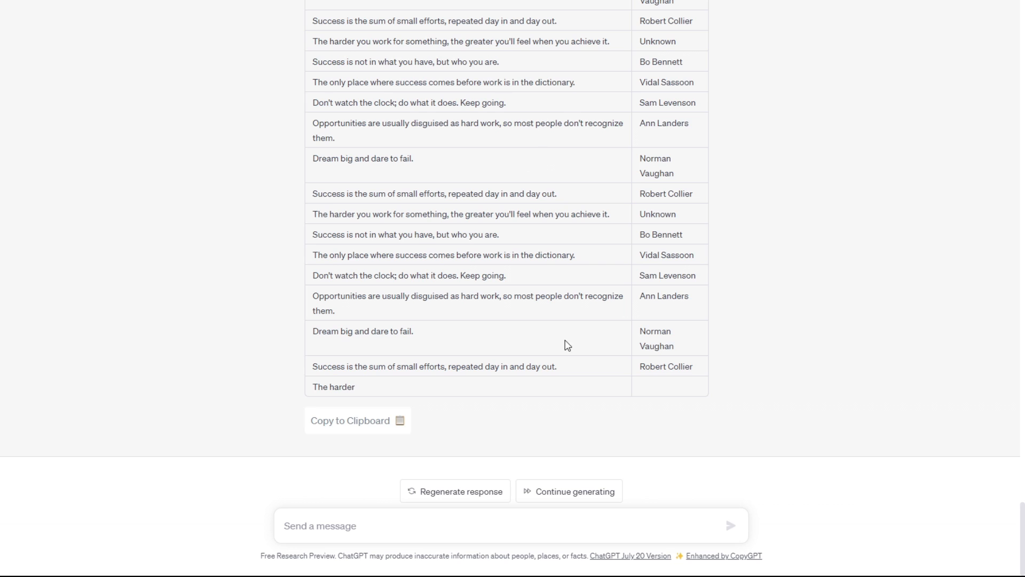
Step: Copy the quote table to the clipboard, check the extensions menu, and start a new tab
{"action": "left_click", "coordinate": [357, 421]}
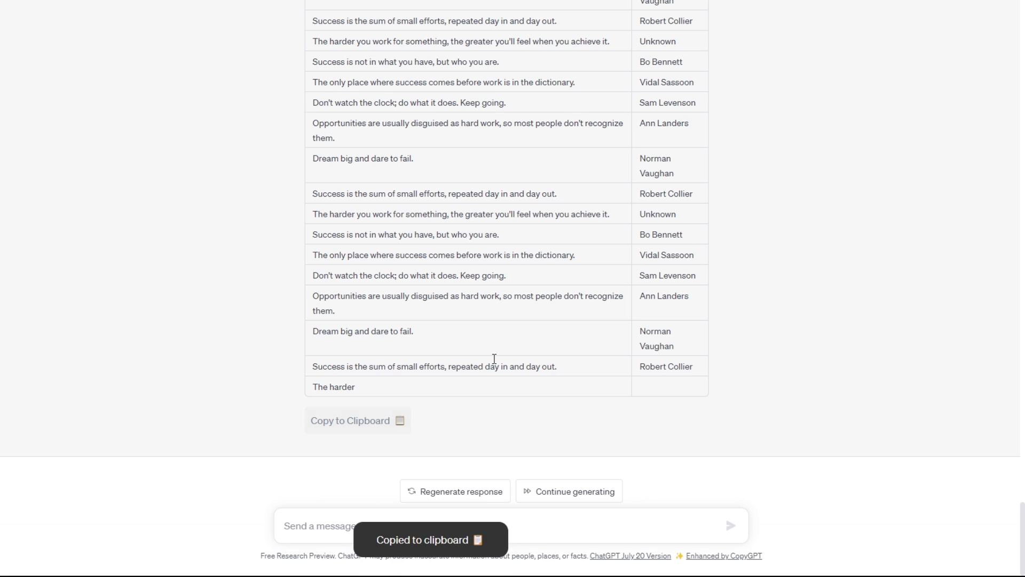
{"action": "left_click", "coordinate": [357, 420]}
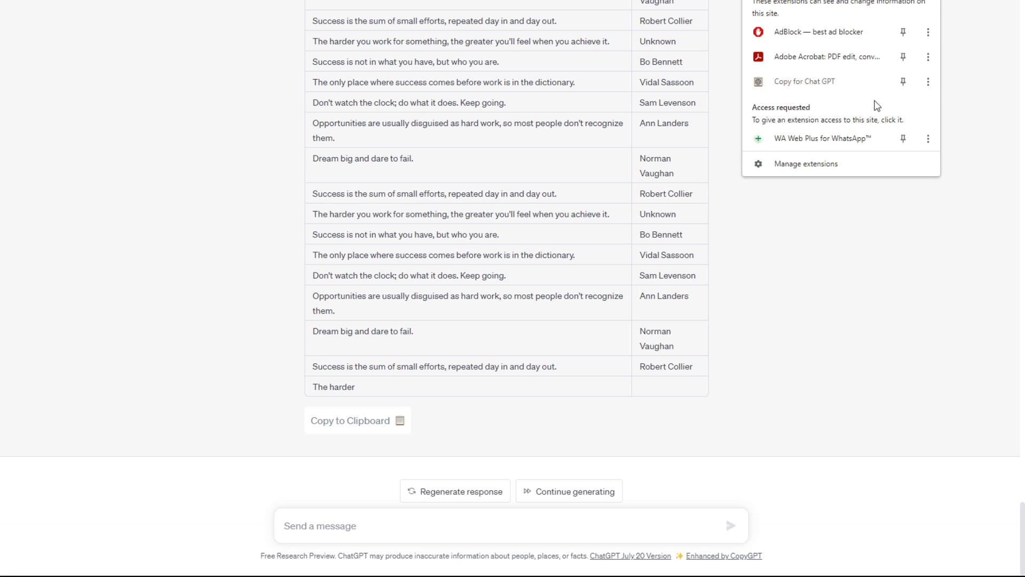
{"action": "left_click", "coordinate": [928, 81]}
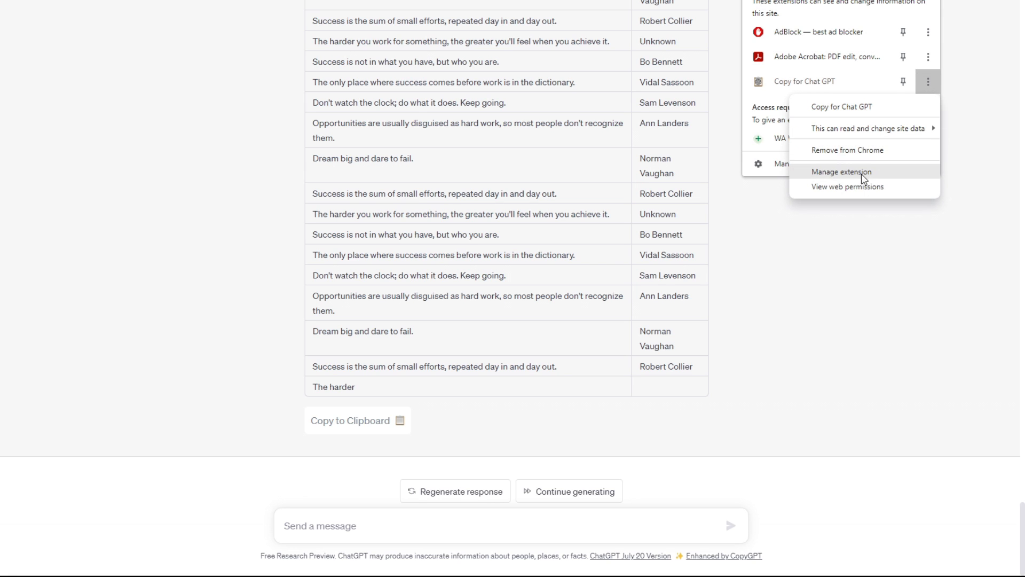
{"action": "left_click", "coordinate": [266, 9]}
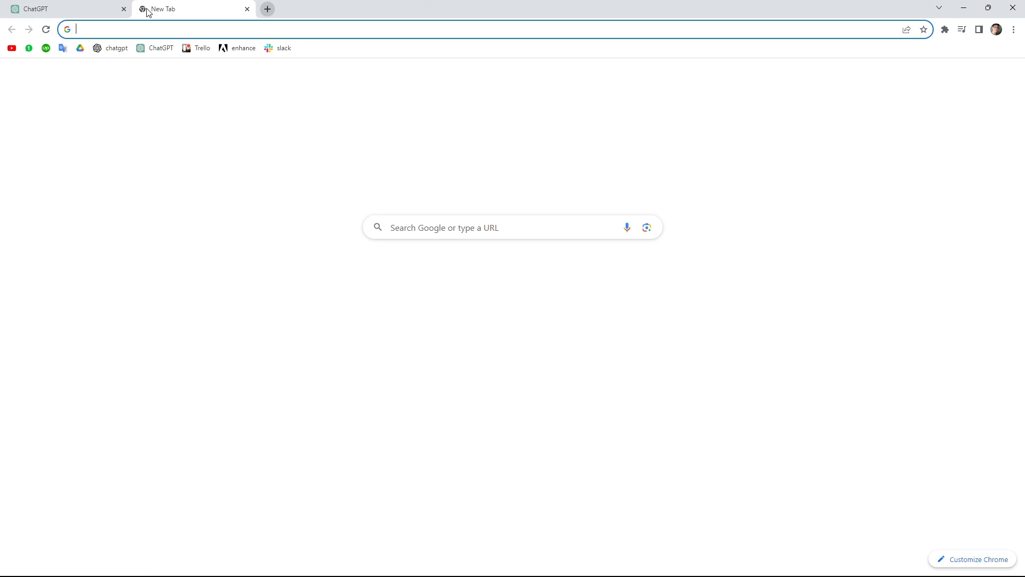
Step: Search Canva for 'instagram post + motivacional quotes' and customize the White & Red Modern Business Quotes template
{"action": "type", "text": "canva.com"}
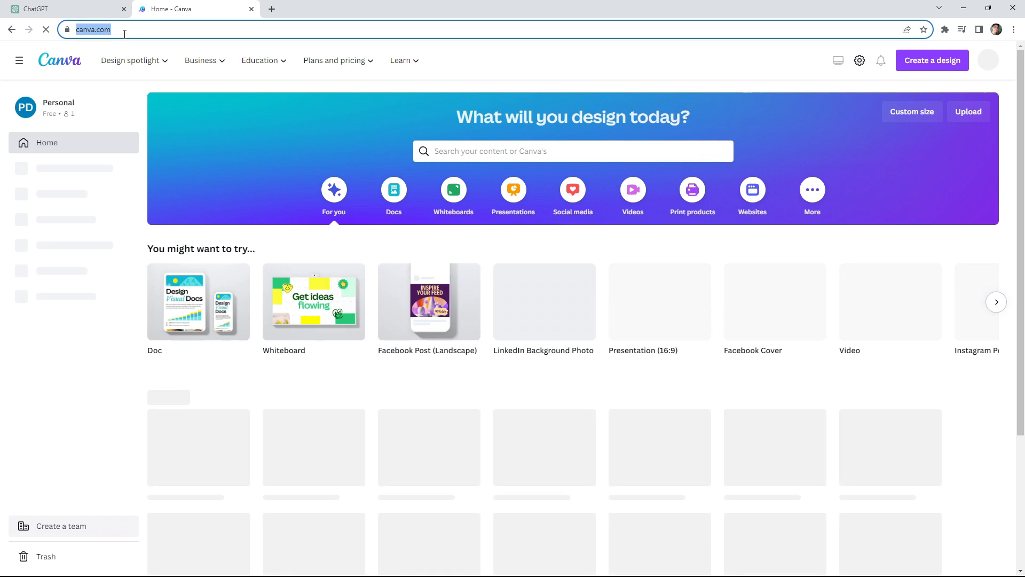
{"action": "left_click", "coordinate": [572, 151]}
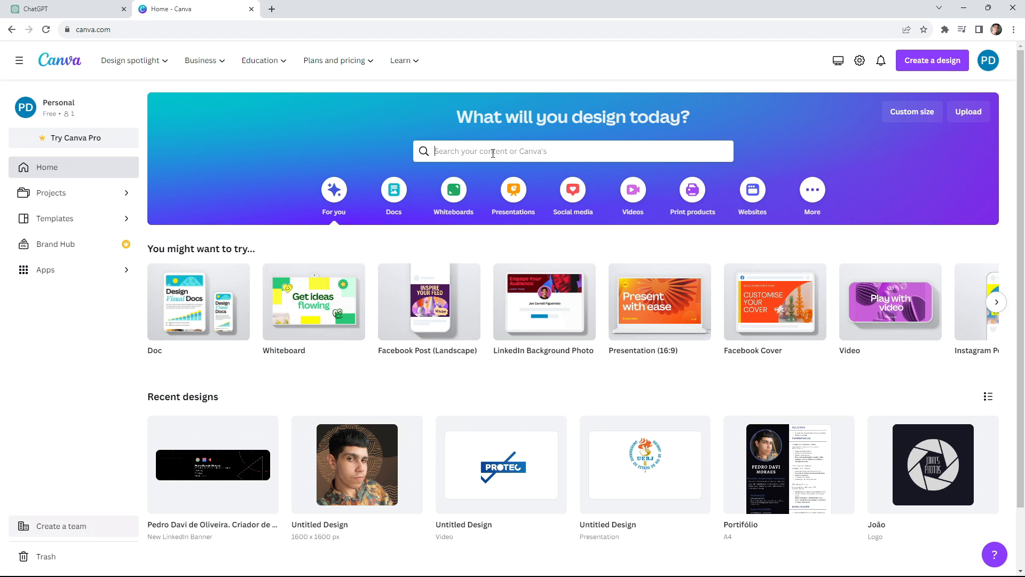
{"action": "type", "text": "instagram post"}
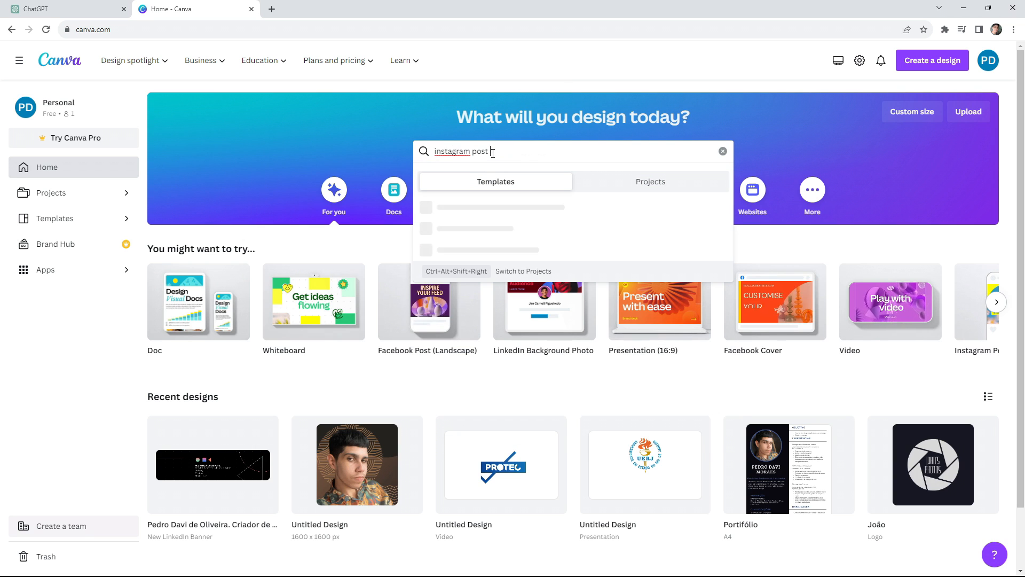
{"action": "type", "text": "motivacional quotes"}
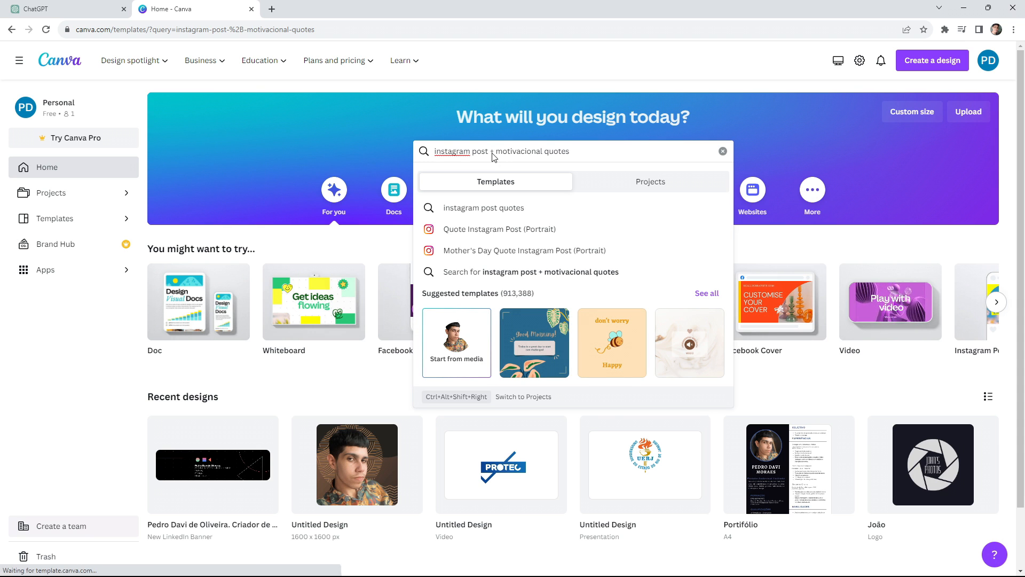
{"action": "left_click", "coordinate": [531, 271]}
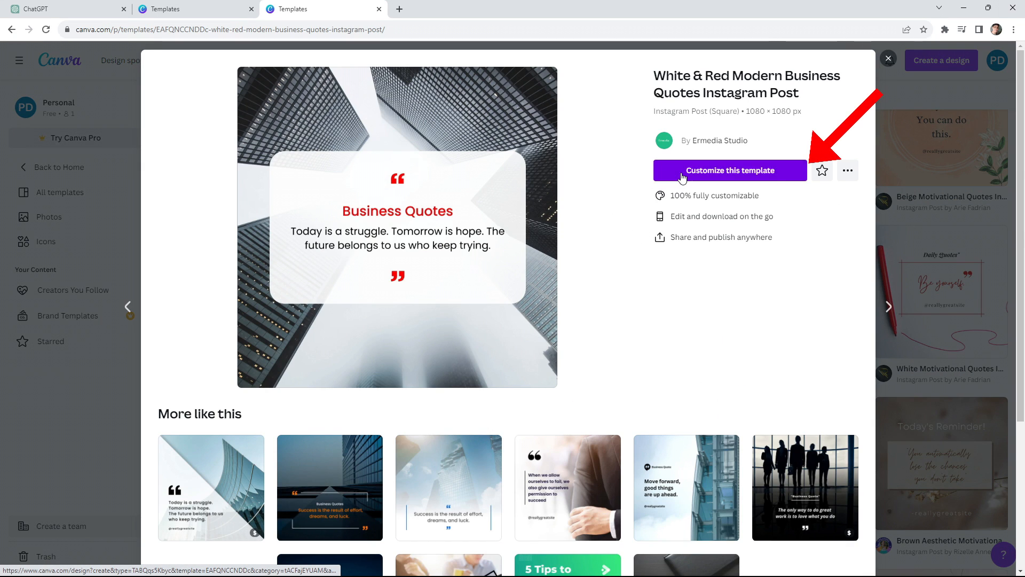
{"action": "left_click", "coordinate": [729, 169]}
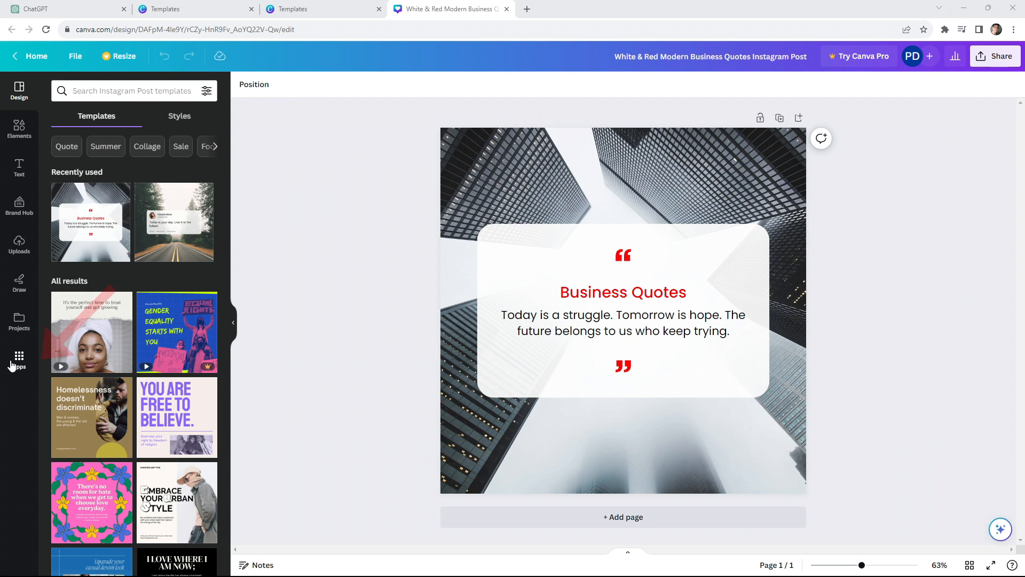
Step: Start Bulk create from the Apps panel and choose to enter data manually
{"action": "left_click", "coordinate": [19, 358]}
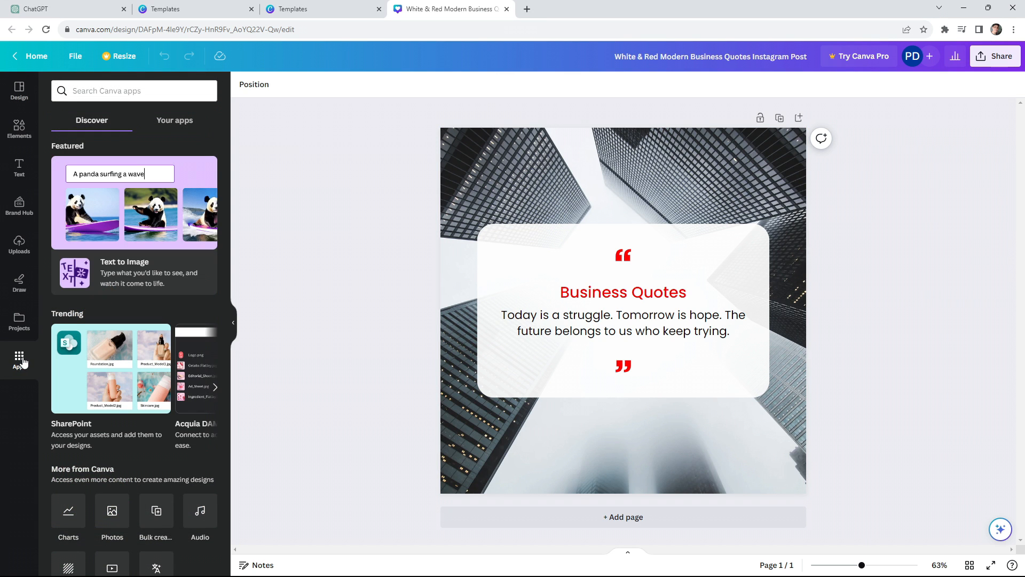
{"action": "scroll", "scroll_direction": "down", "scroll_amount": 3}
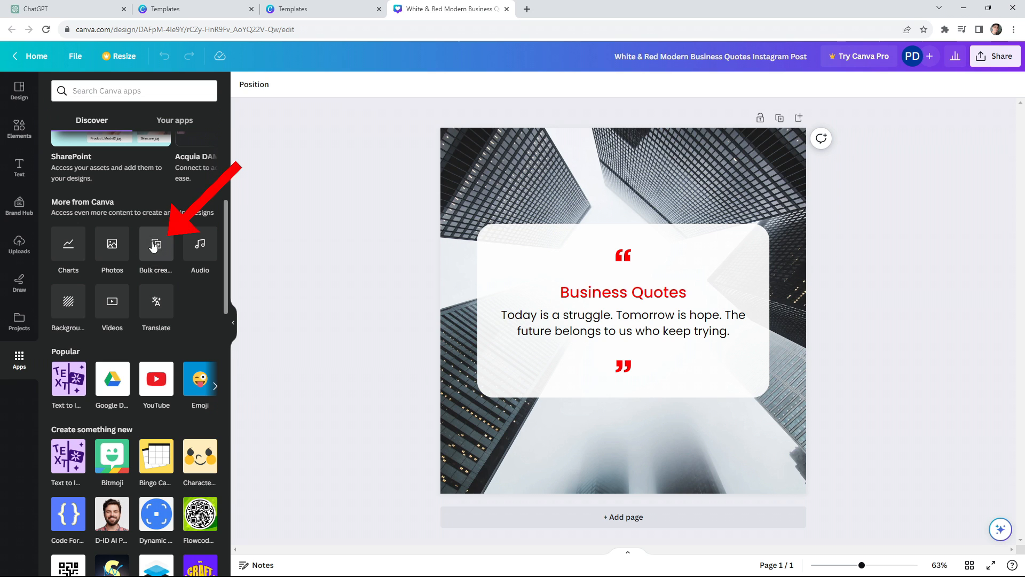
{"action": "left_click", "coordinate": [156, 249]}
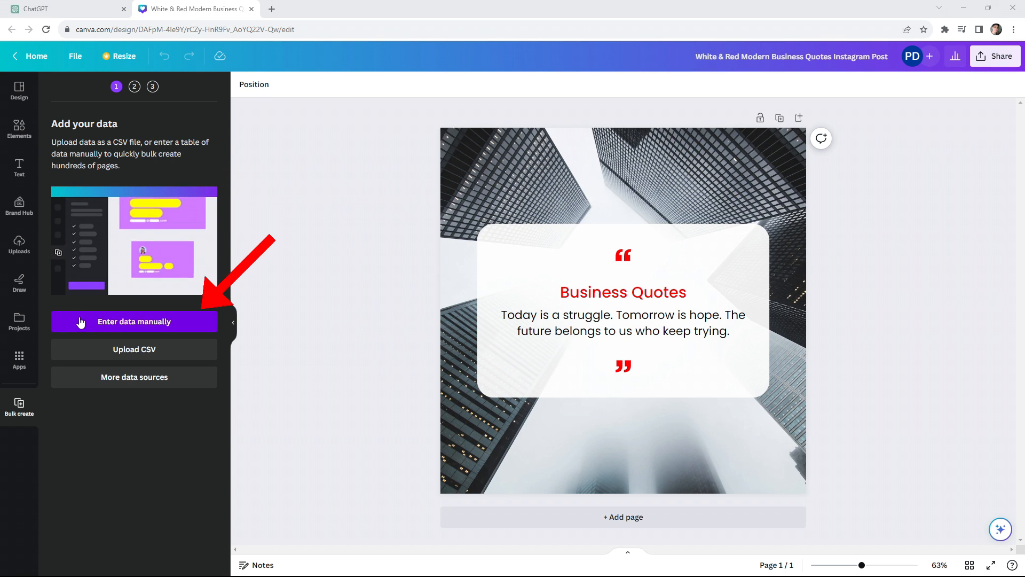
{"action": "left_click", "coordinate": [135, 321]}
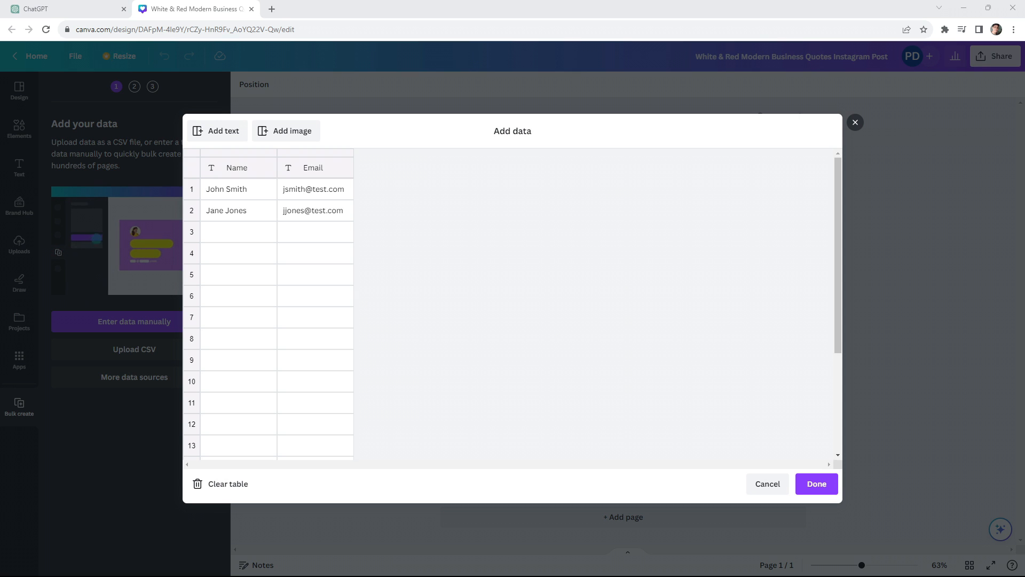
Step: Paste the ChatGPT quote table into the data grid and delete the empty first row
{"action": "left_click", "coordinate": [238, 168]}
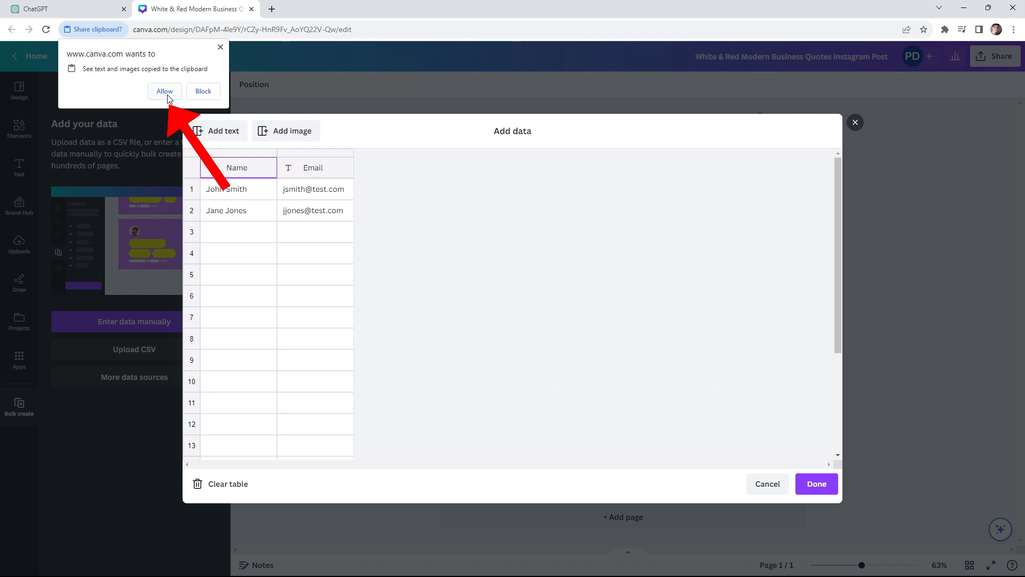
{"action": "left_click", "coordinate": [164, 91]}
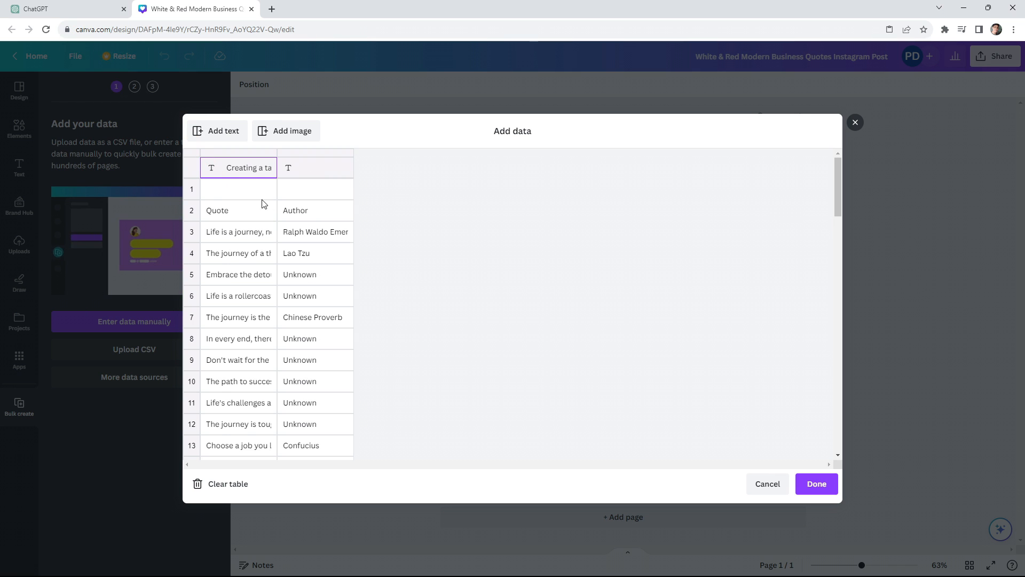
{"action": "left_click", "coordinate": [239, 189]}
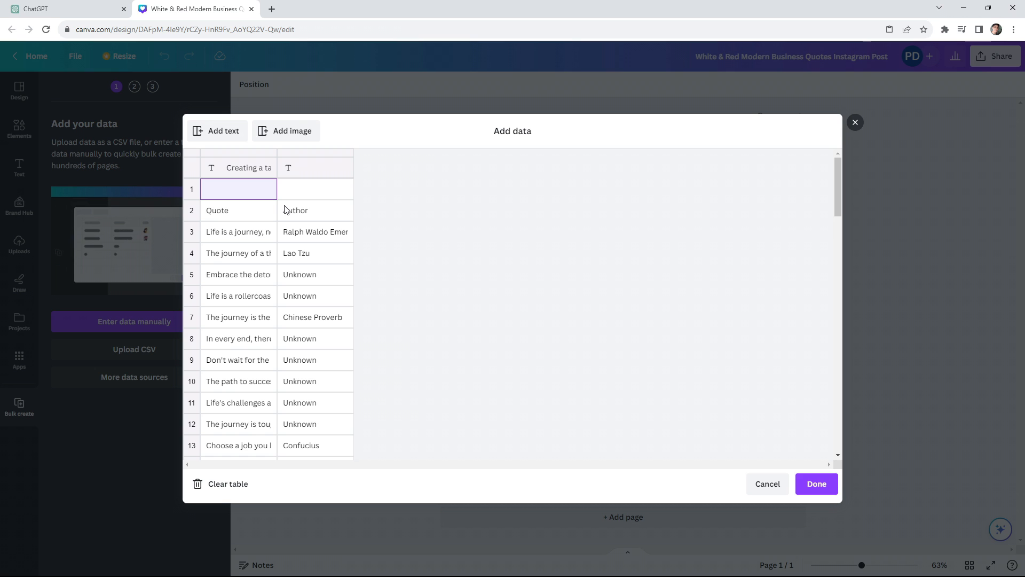
{"action": "right_click", "coordinate": [238, 189]}
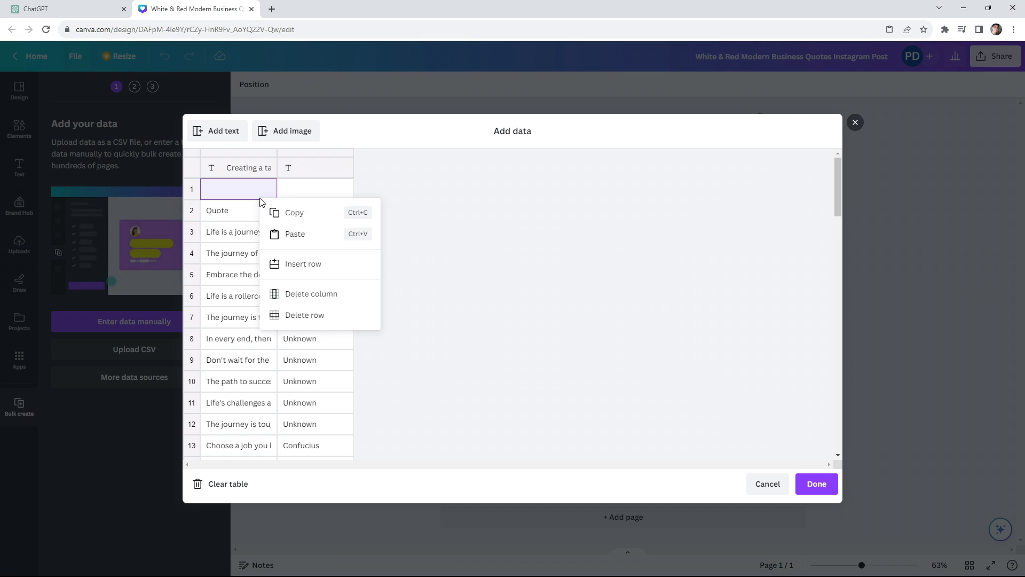
{"action": "mouse_move", "coordinate": [291, 319]}
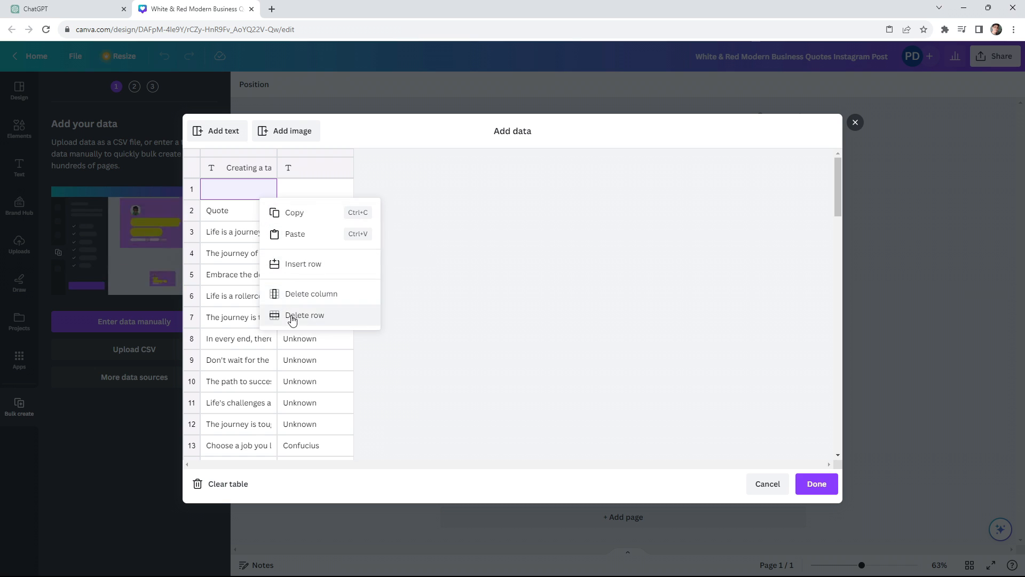
{"action": "left_click", "coordinate": [815, 483]}
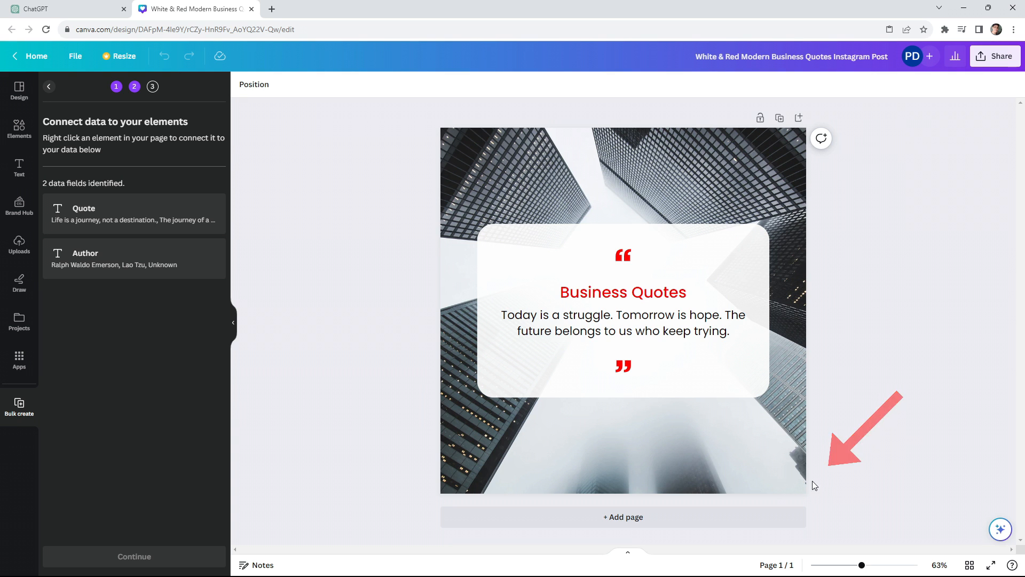
Step: Connect the red heading to Author and the body text to Quote
{"action": "left_click", "coordinate": [622, 292]}
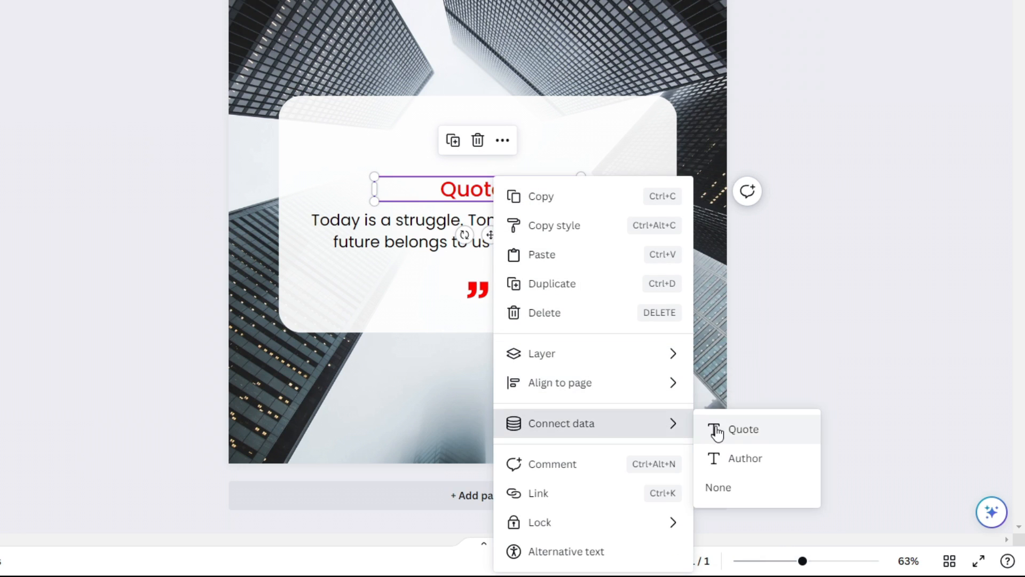
{"action": "left_click", "coordinate": [744, 458]}
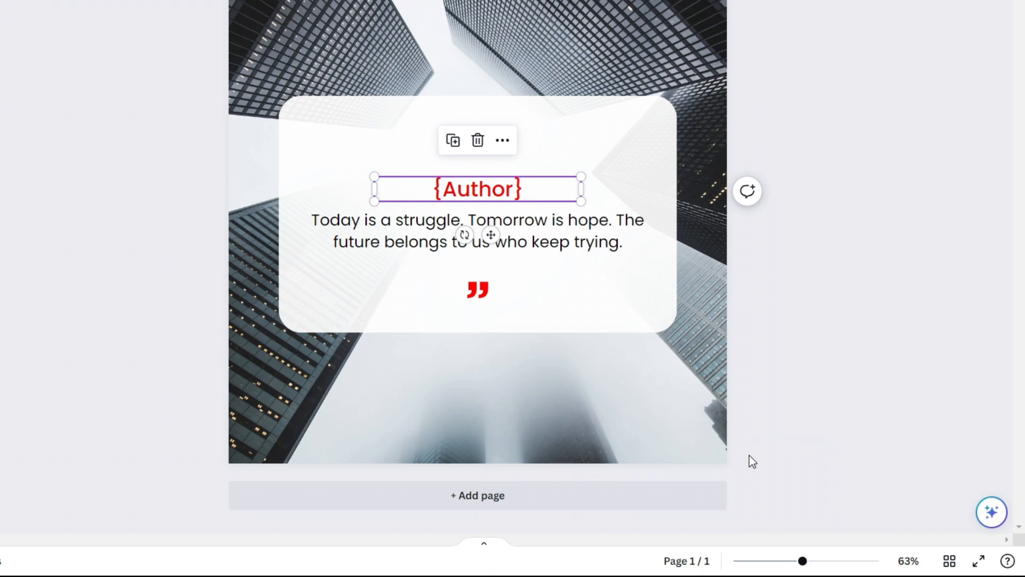
{"action": "right_click", "coordinate": [477, 188]}
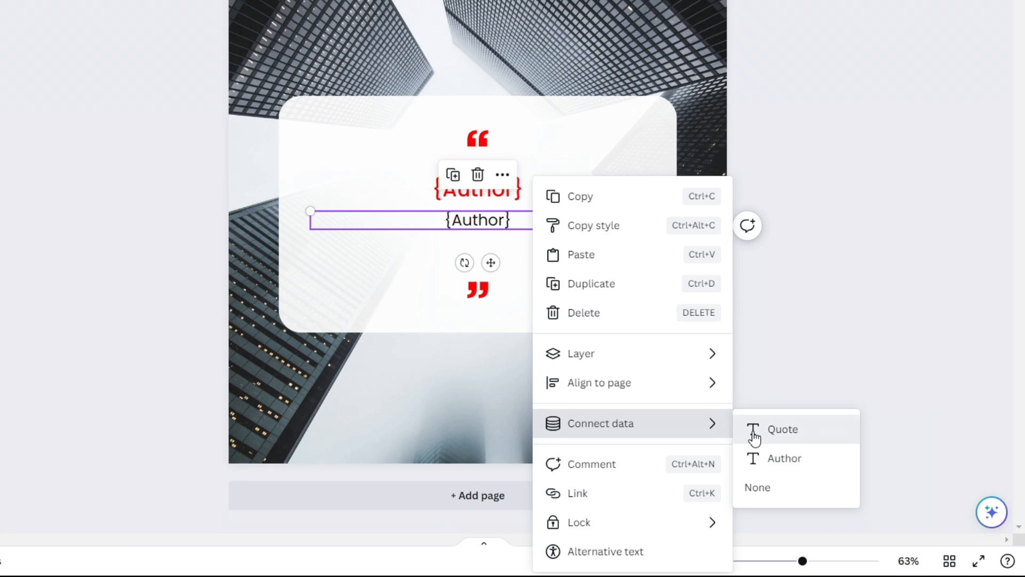
{"action": "left_click", "coordinate": [782, 430]}
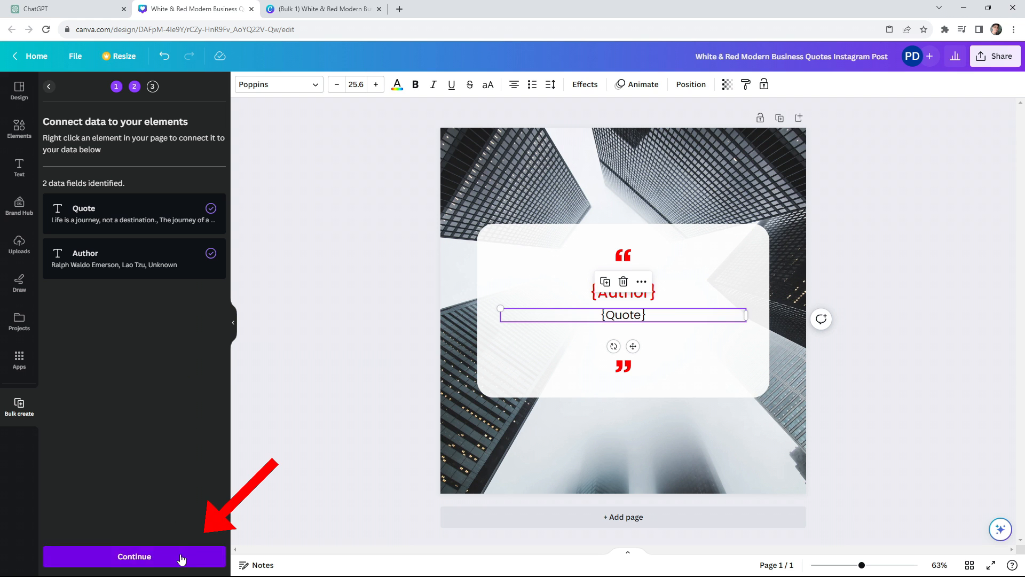
Step: Apply the data and generate the 68 quote pages, scrolling through the result
{"action": "left_click", "coordinate": [133, 556]}
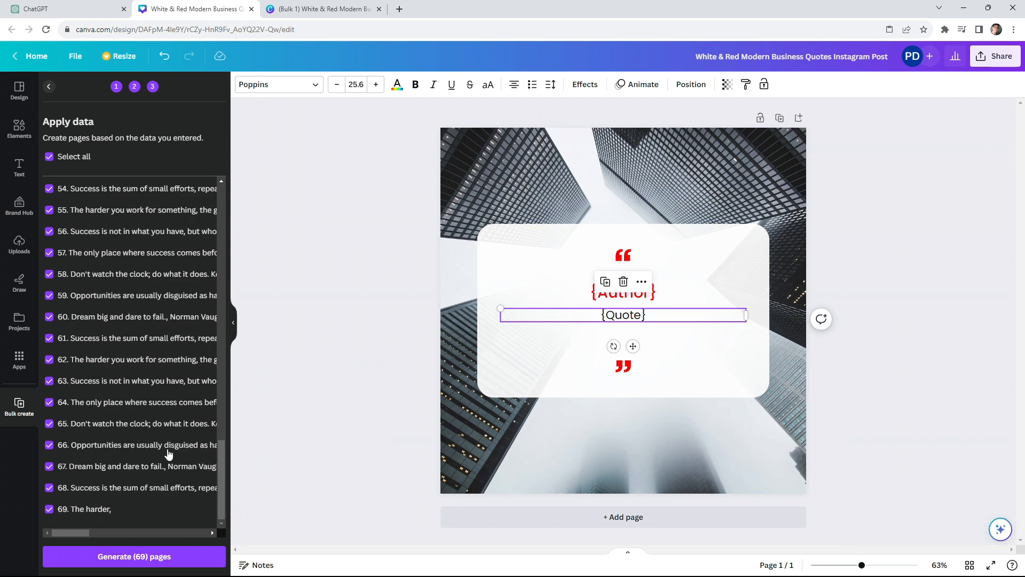
{"action": "left_click", "coordinate": [134, 557]}
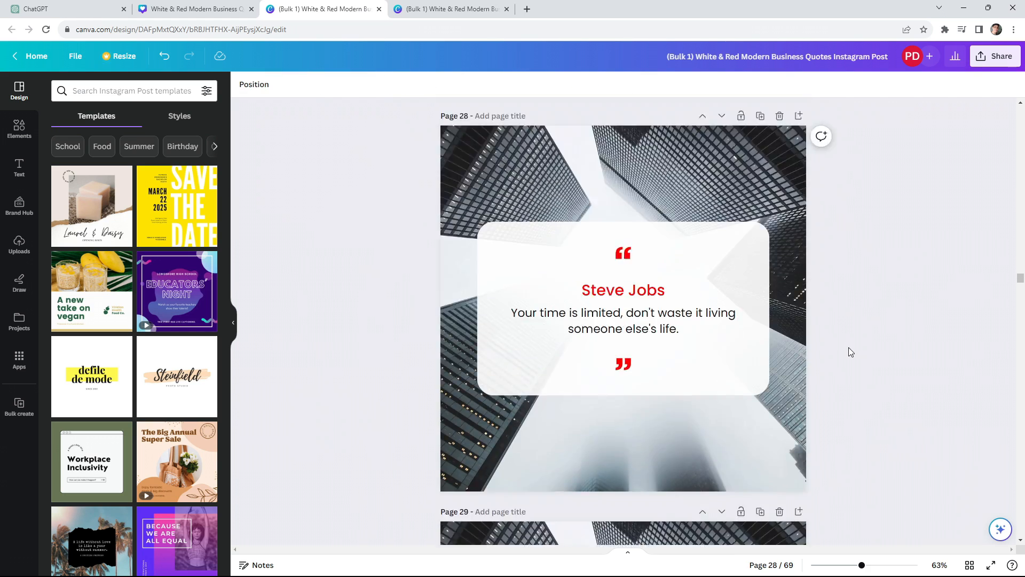
{"action": "scroll", "scroll_direction": "down", "scroll_amount": 3}
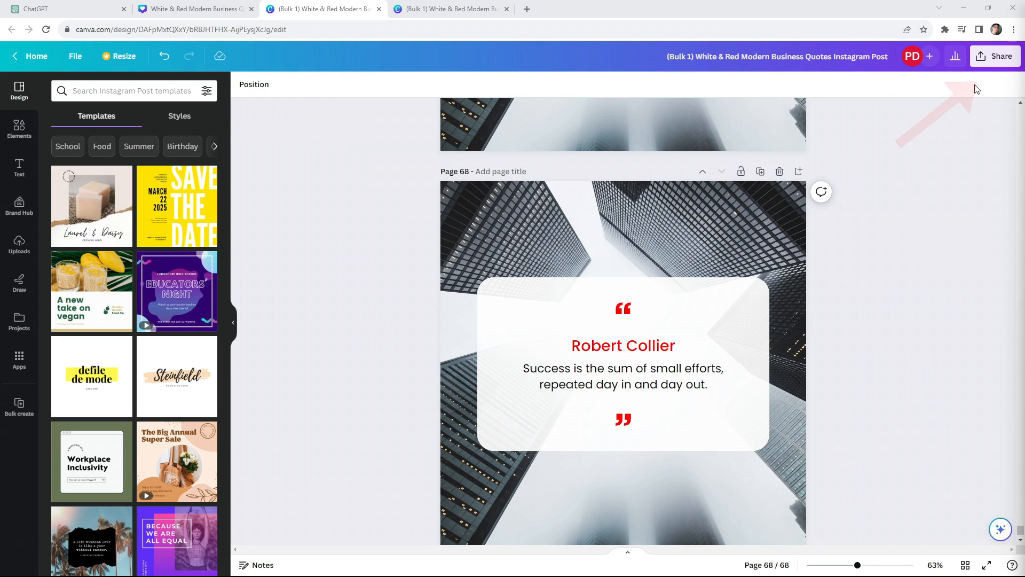
Step: Share the design to Instagram and choose Schedule posts from desktop
{"action": "left_click", "coordinate": [994, 57]}
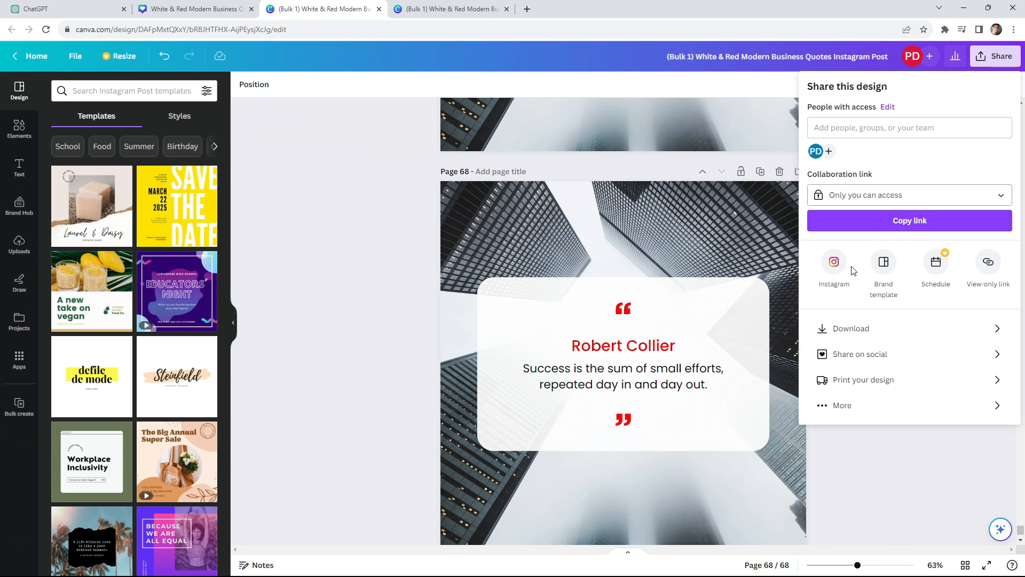
{"action": "left_click", "coordinate": [834, 268]}
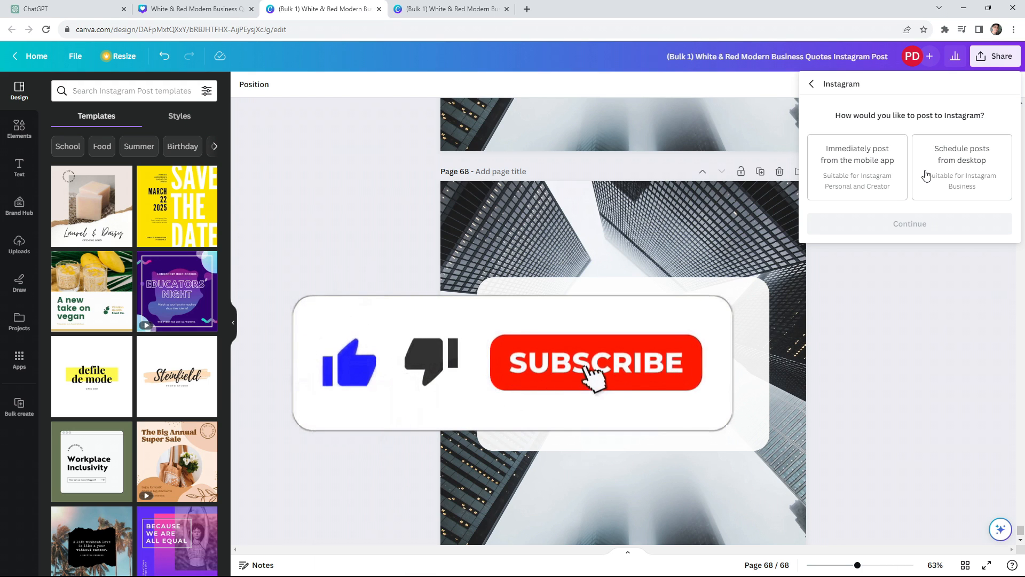
{"action": "left_click", "coordinate": [595, 363]}
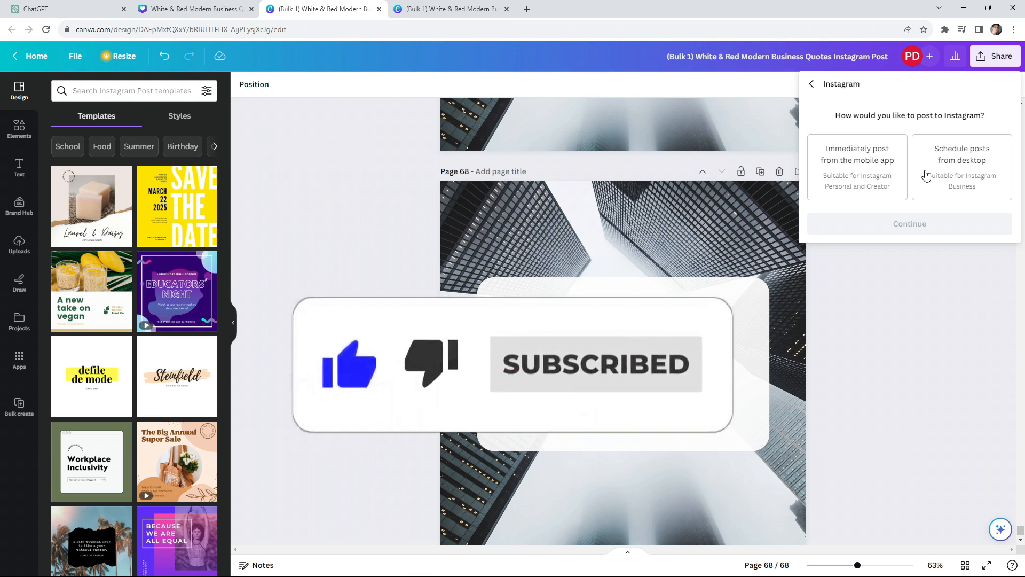